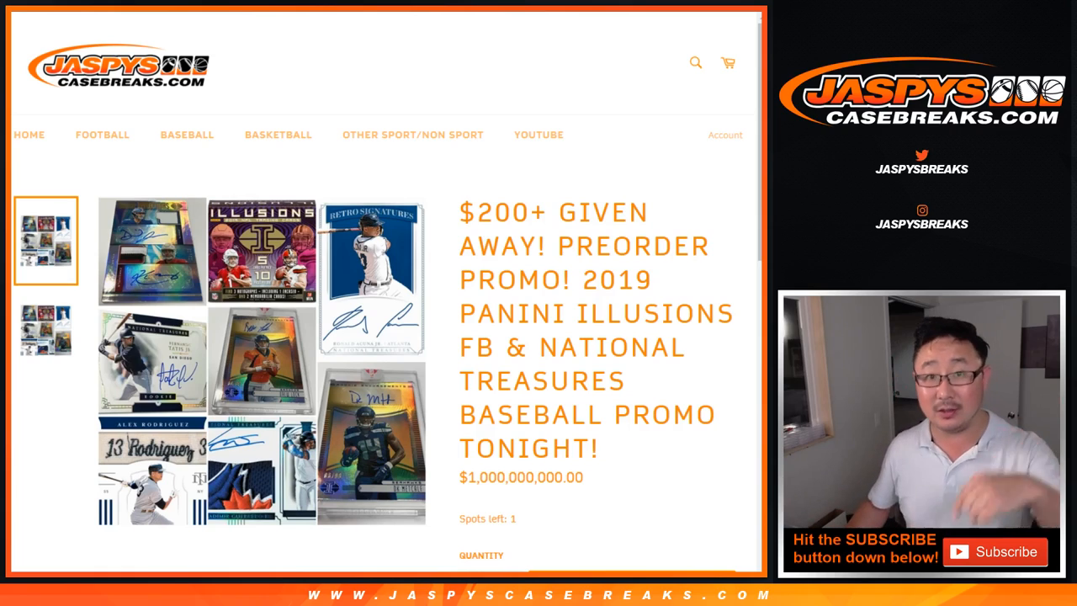
Scroll the promo page down to the five break-credit prize tiers and tonight's deadline
{"action": "scroll", "scroll_direction": "down", "scroll_amount": 3}
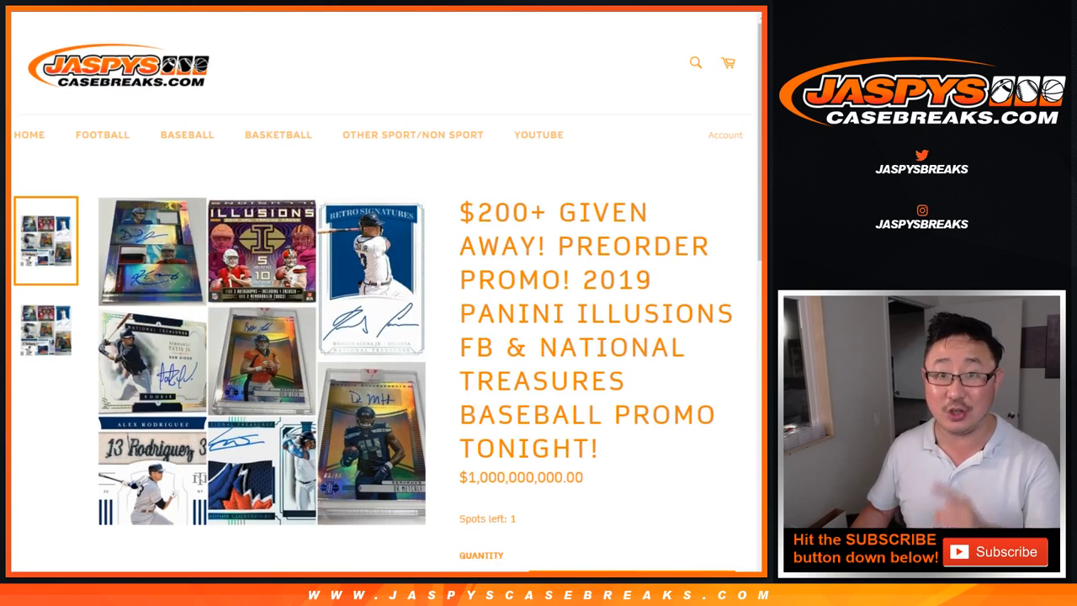
{"action": "scroll", "scroll_direction": "down", "scroll_amount": 3}
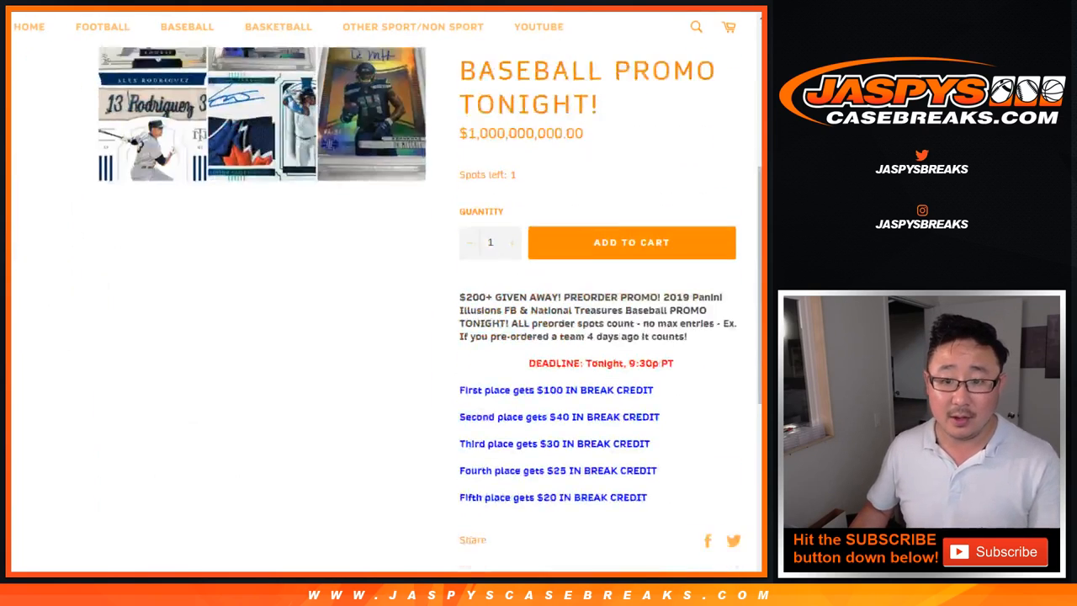
{"action": "scroll", "scroll_direction": "down", "scroll_amount": 3}
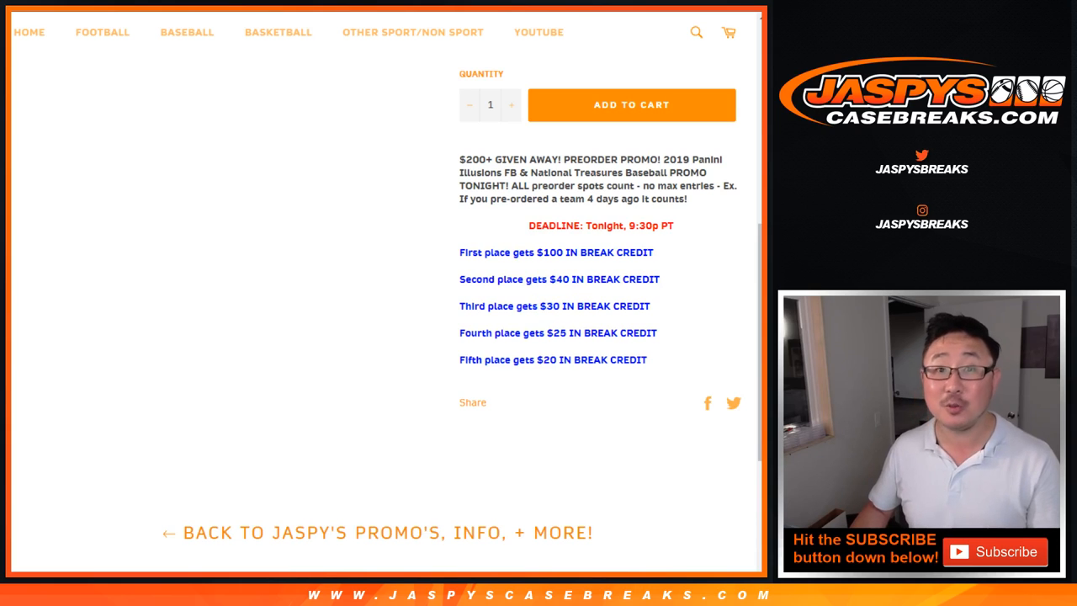
{"action": "left_click_drag", "start_coordinate": [531, 253], "coordinate": [616, 253]}
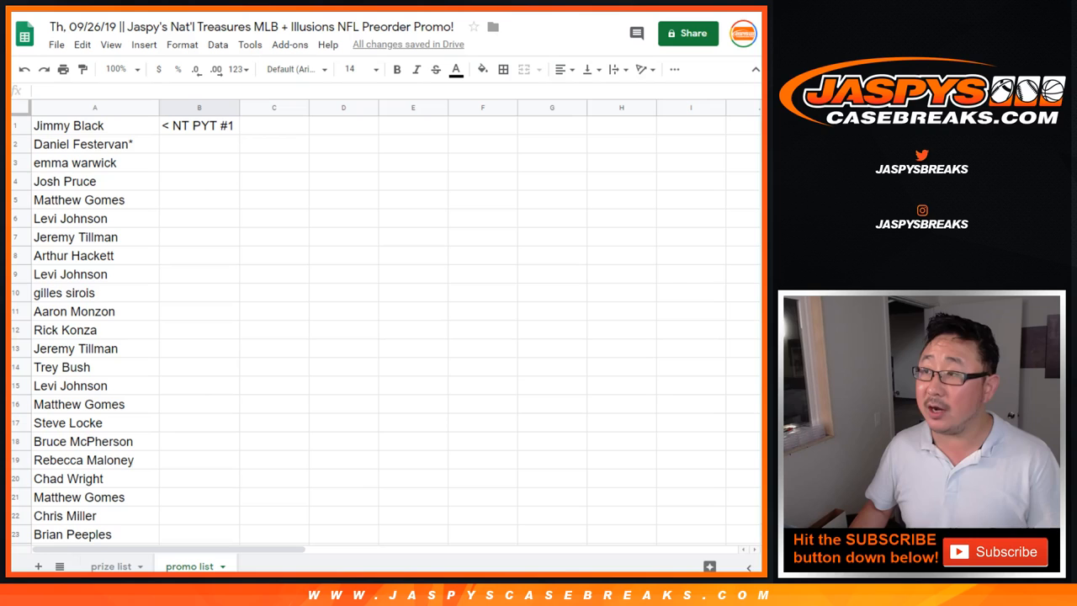
Review the full promo list of pre-order names, then switch to the RANDOM.ORG tab
{"action": "left_click", "coordinate": [199, 108]}
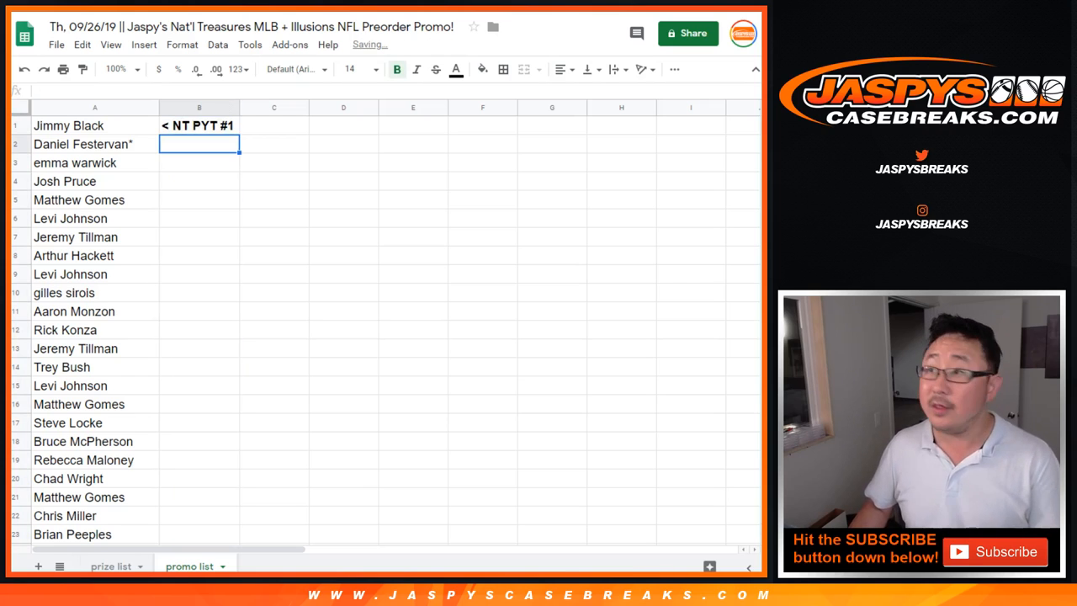
{"action": "scroll", "scroll_direction": "down", "scroll_amount": 3}
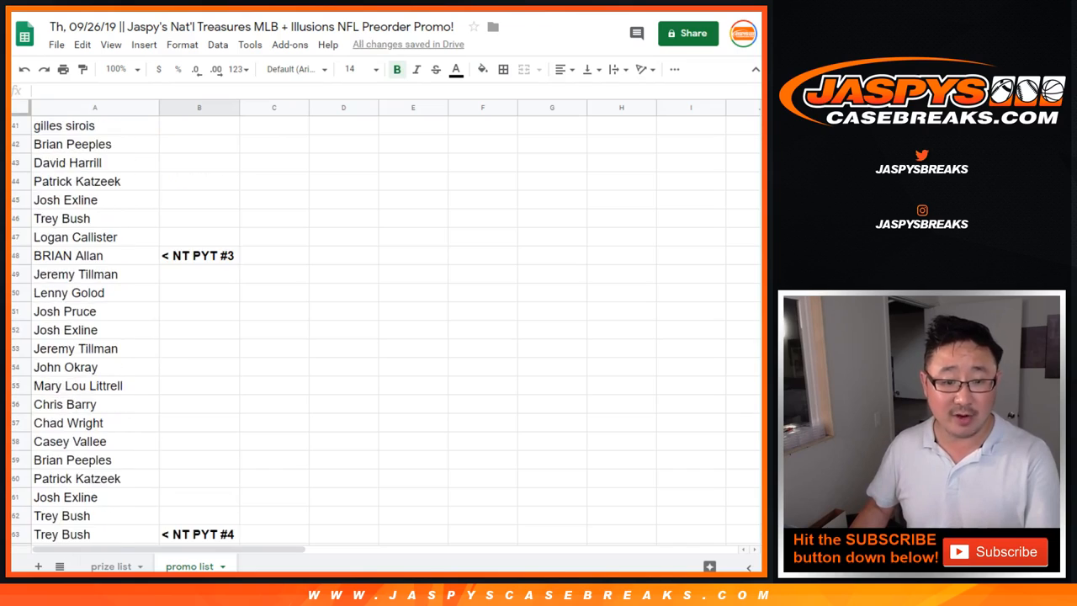
{"action": "scroll", "scroll_direction": "down", "scroll_amount": 3}
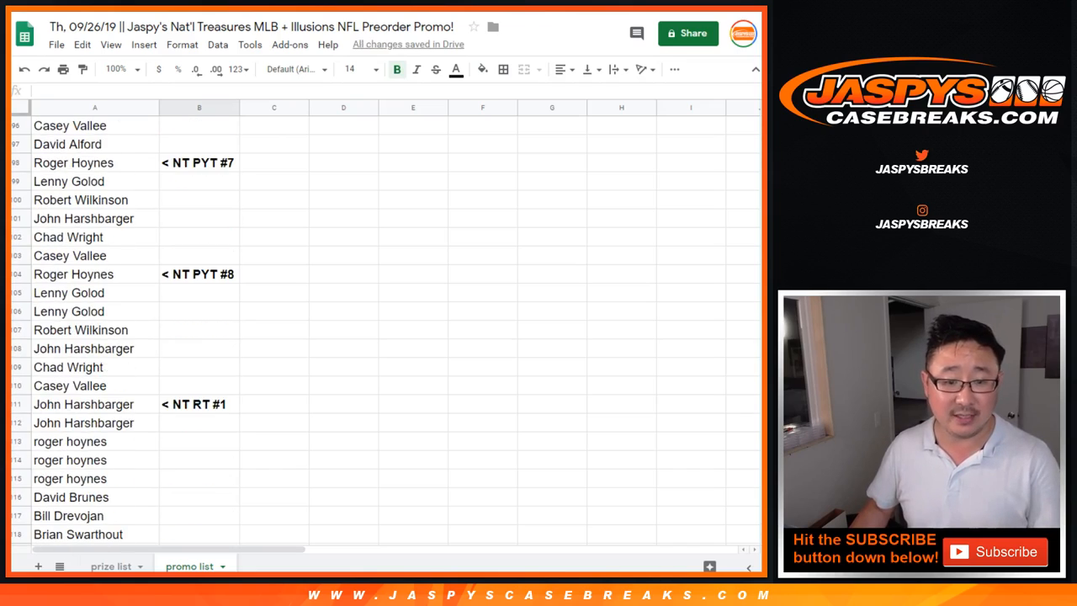
{"action": "scroll", "scroll_direction": "down", "scroll_amount": 3}
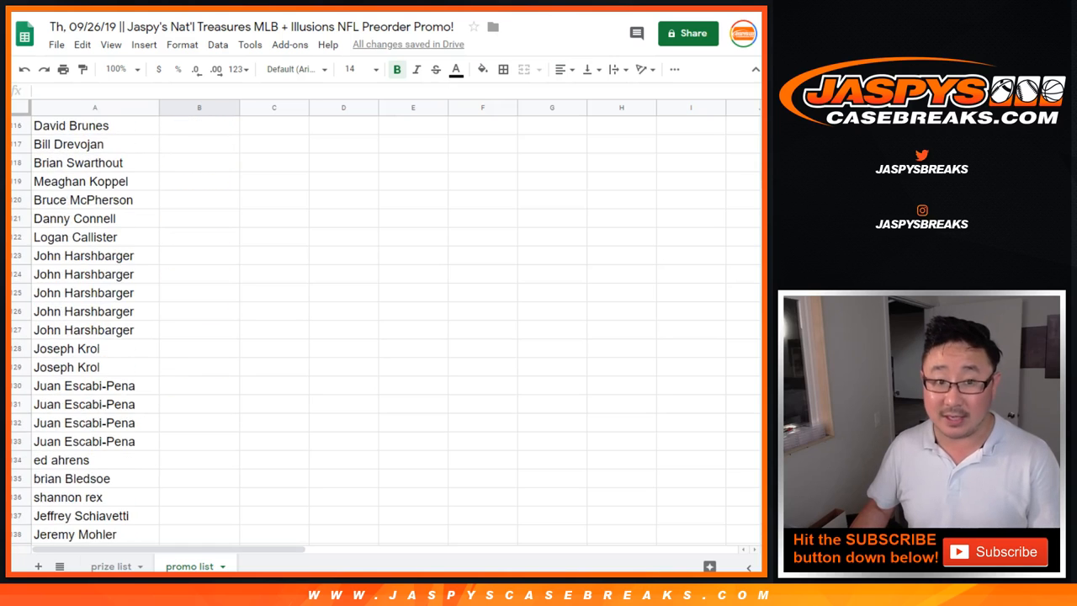
{"action": "scroll", "scroll_direction": "down", "scroll_amount": 3}
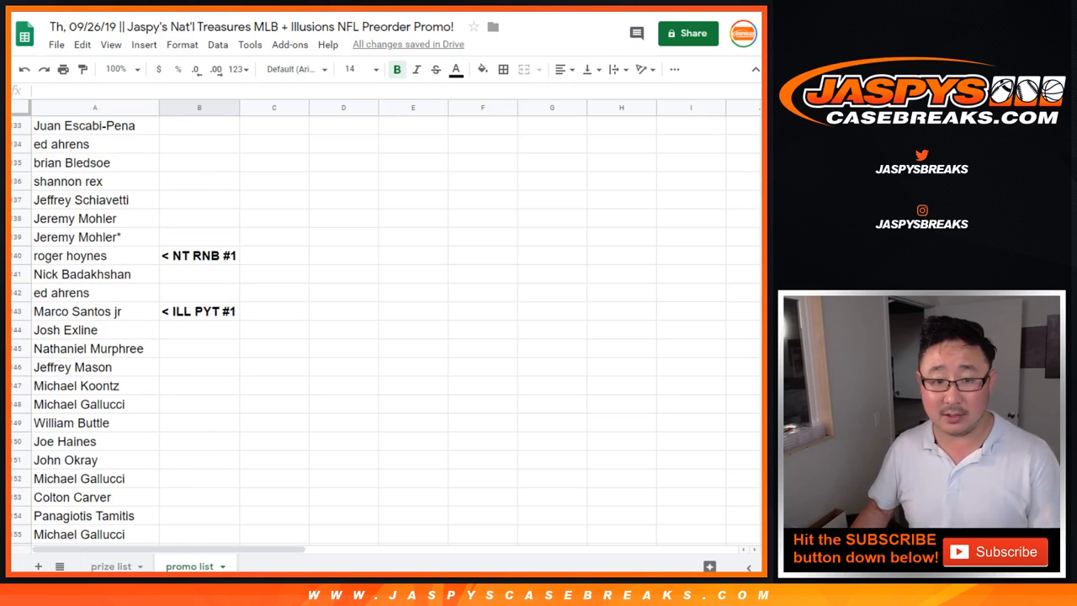
{"action": "scroll", "scroll_direction": "down", "scroll_amount": 3}
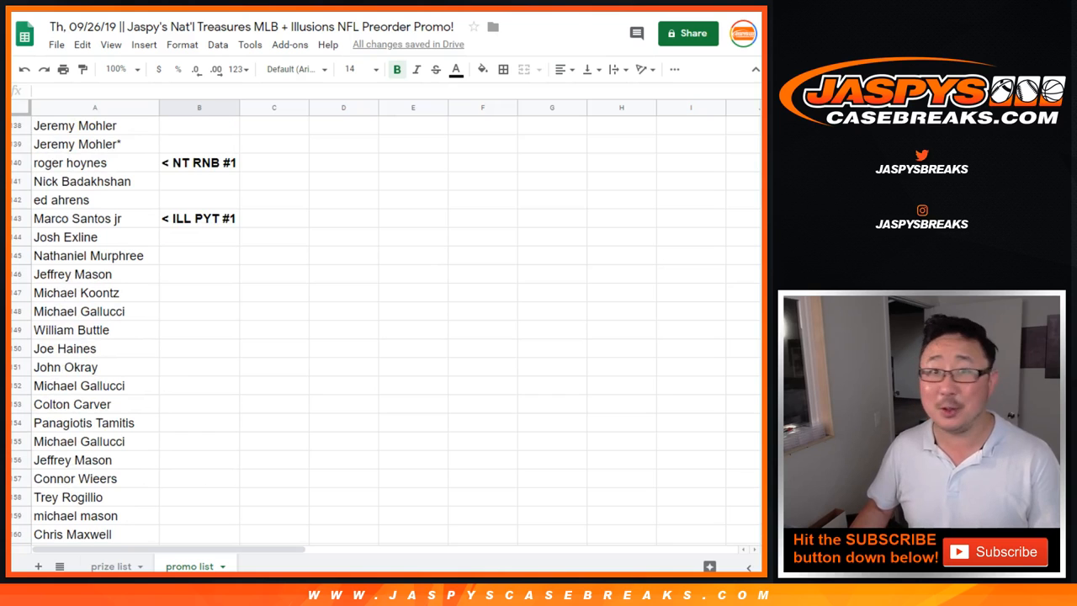
{"action": "scroll", "scroll_direction": "down", "scroll_amount": 3}
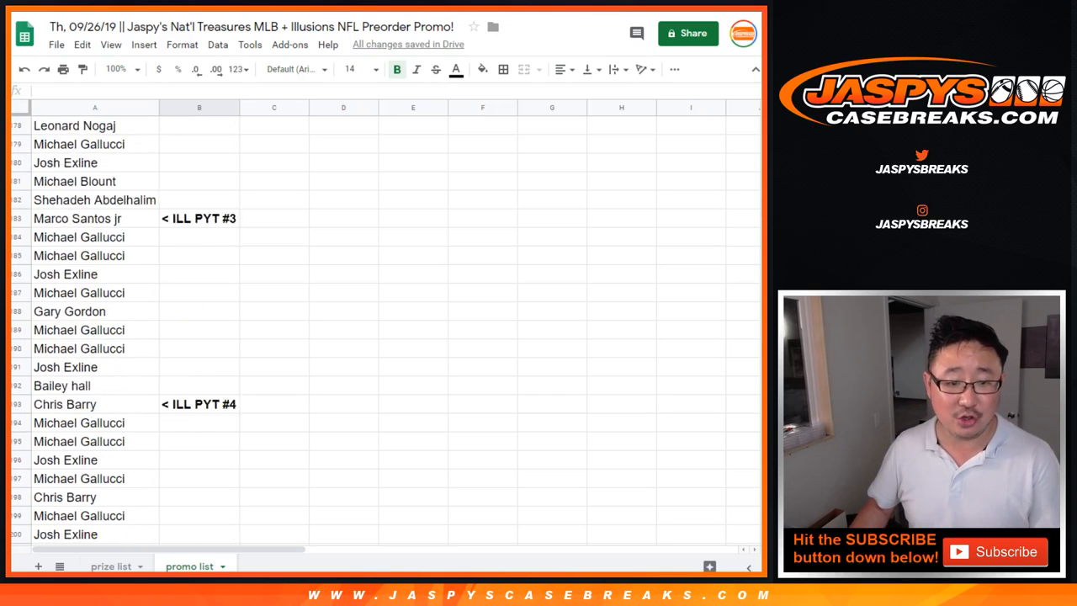
{"action": "scroll", "scroll_direction": "down", "scroll_amount": 3}
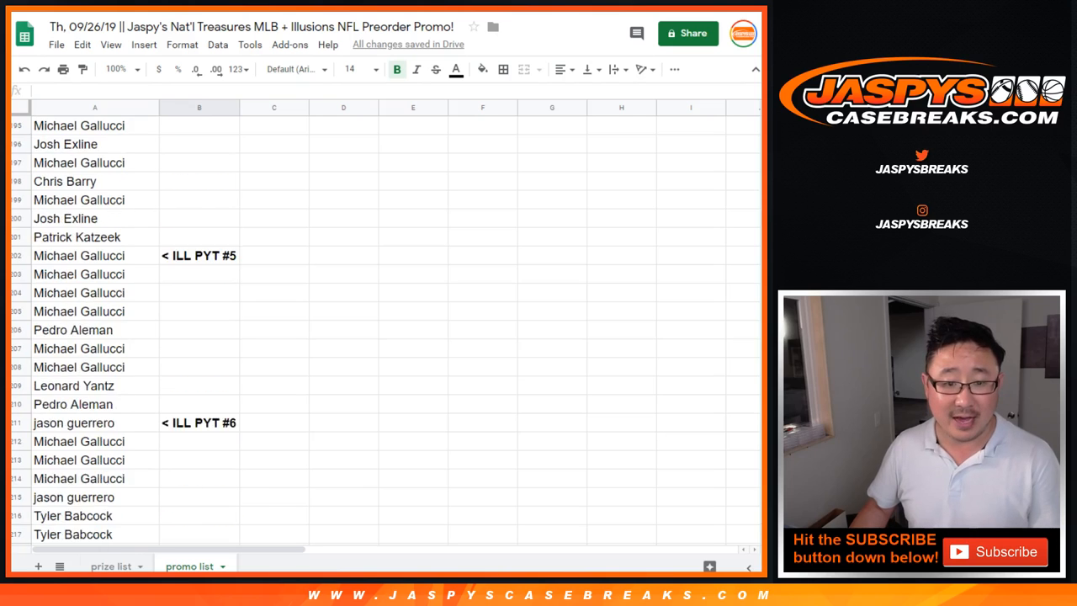
{"action": "scroll", "scroll_direction": "down", "scroll_amount": 3}
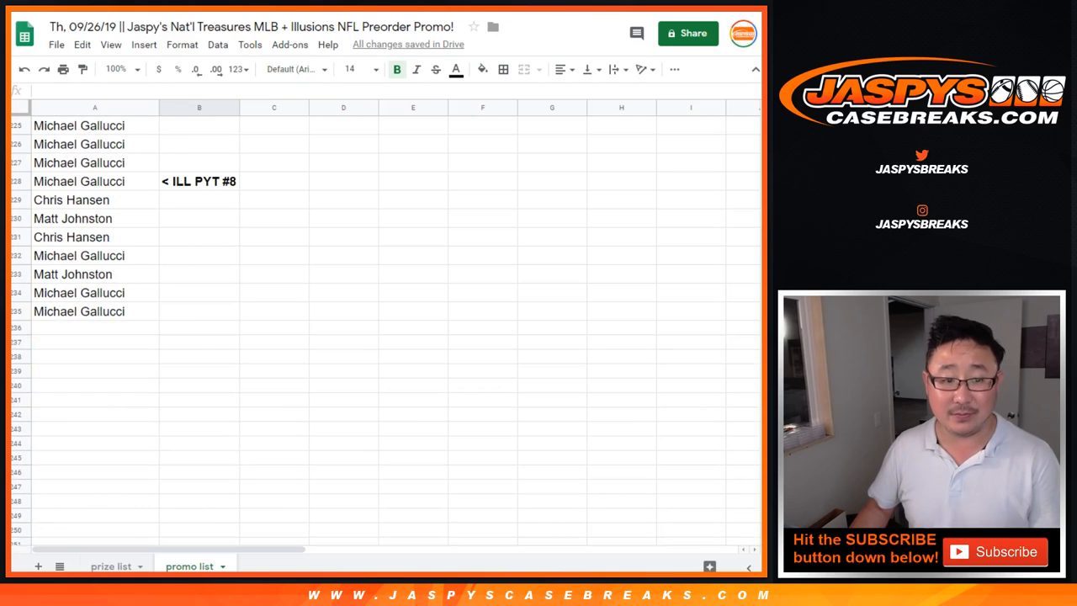
{"action": "left_click", "coordinate": [79, 311]}
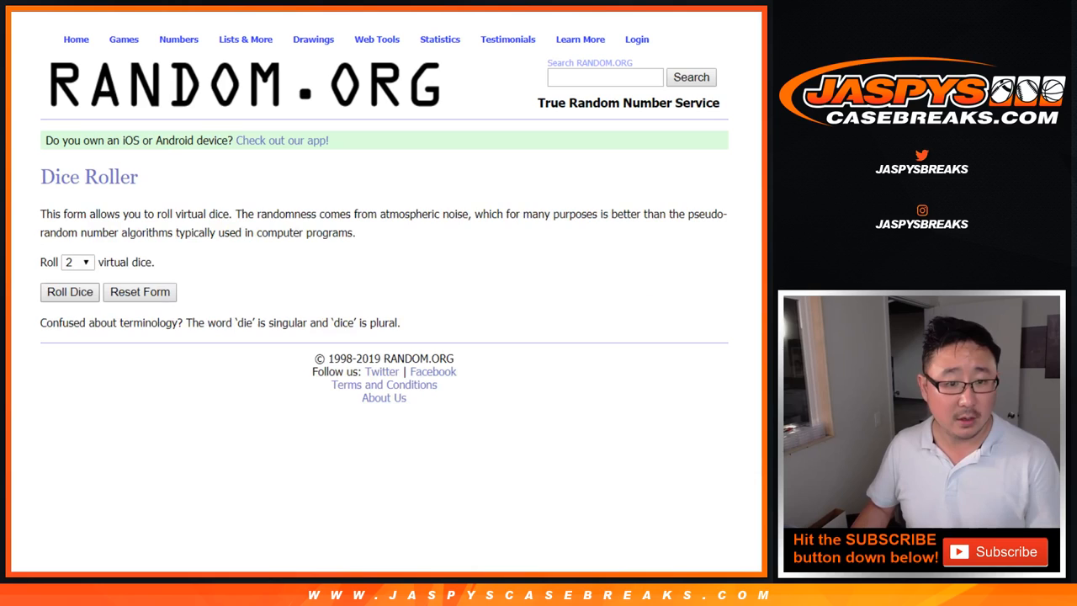
Reshuffle the 235-name pre-order list with Again! several times and return toward the top
{"action": "left_click", "coordinate": [71, 293]}
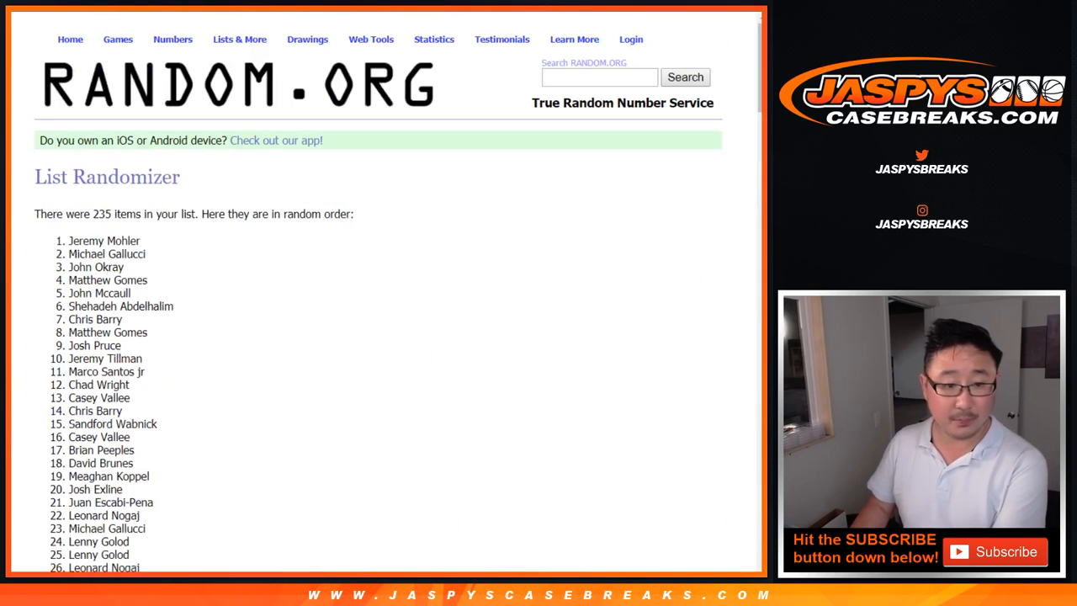
{"action": "scroll", "scroll_direction": "down", "scroll_amount": 3}
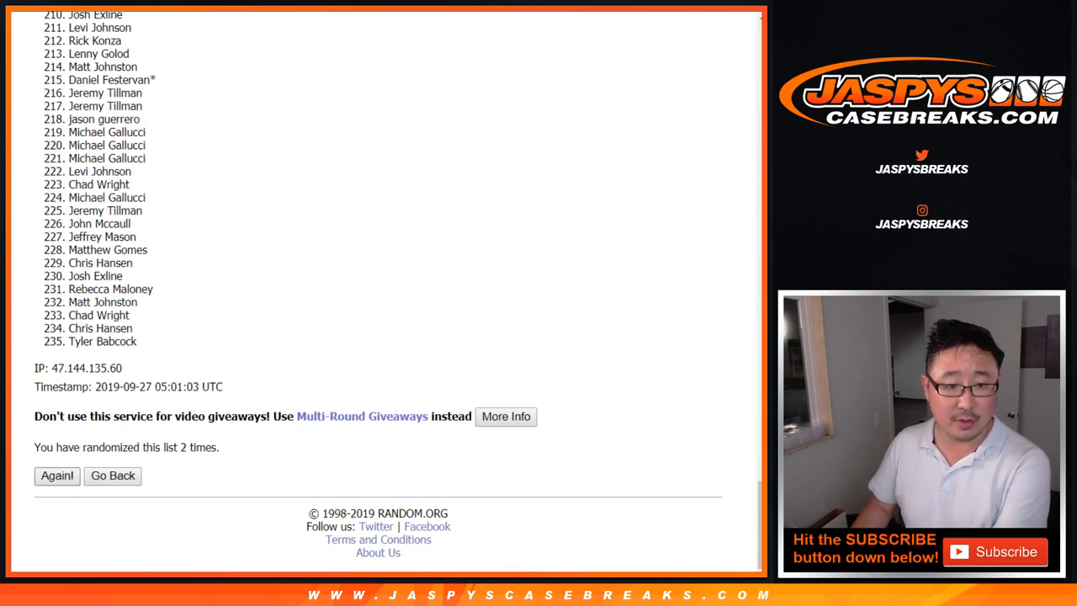
{"action": "left_click", "coordinate": [57, 475]}
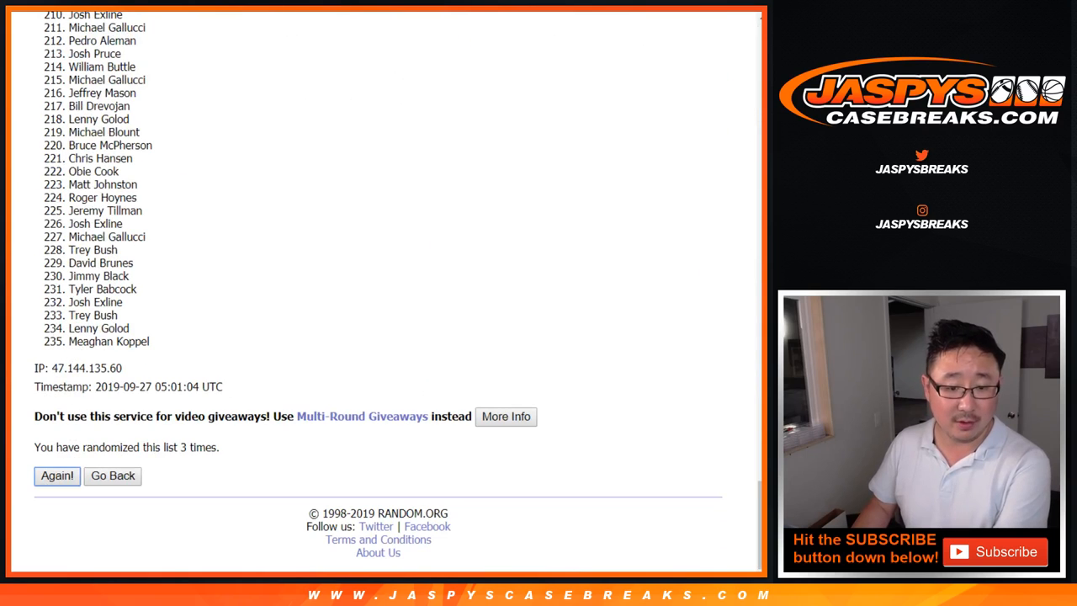
{"action": "left_click", "coordinate": [57, 474]}
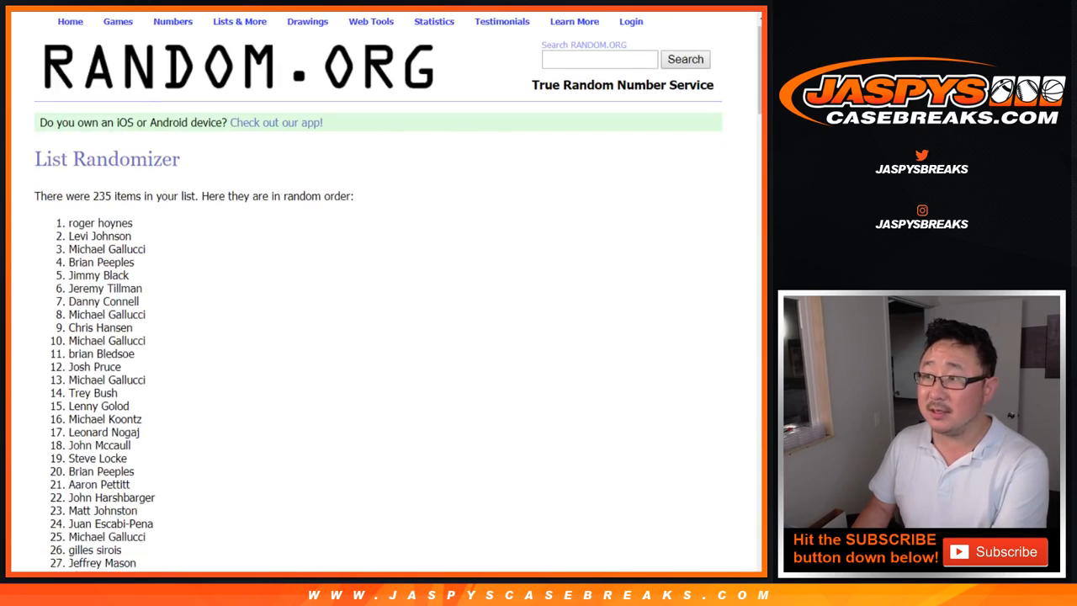
{"action": "scroll", "scroll_direction": "down", "scroll_amount": 3}
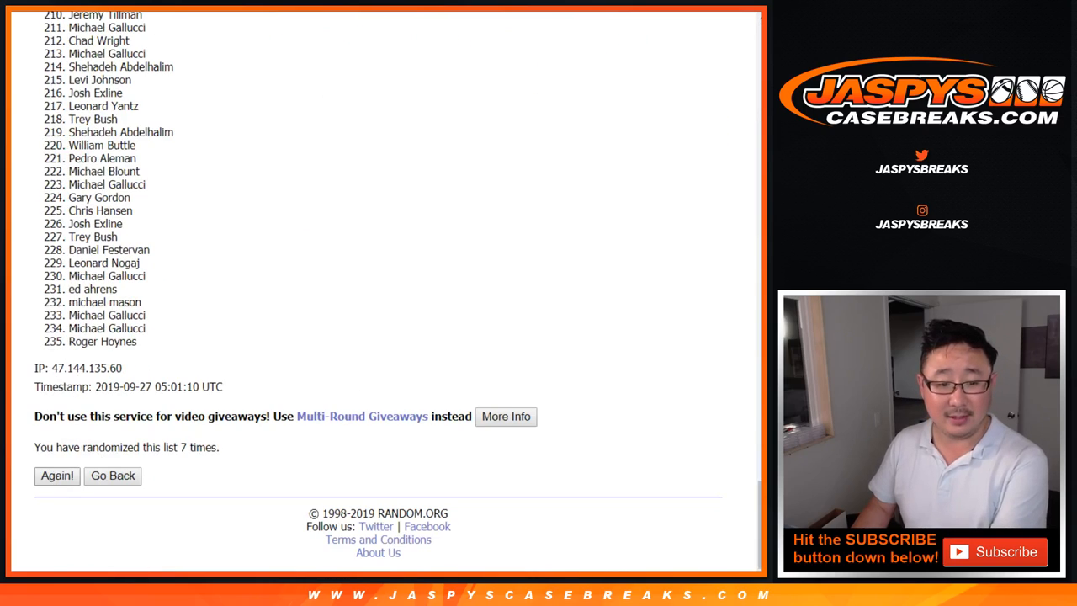
{"action": "left_click", "coordinate": [57, 475]}
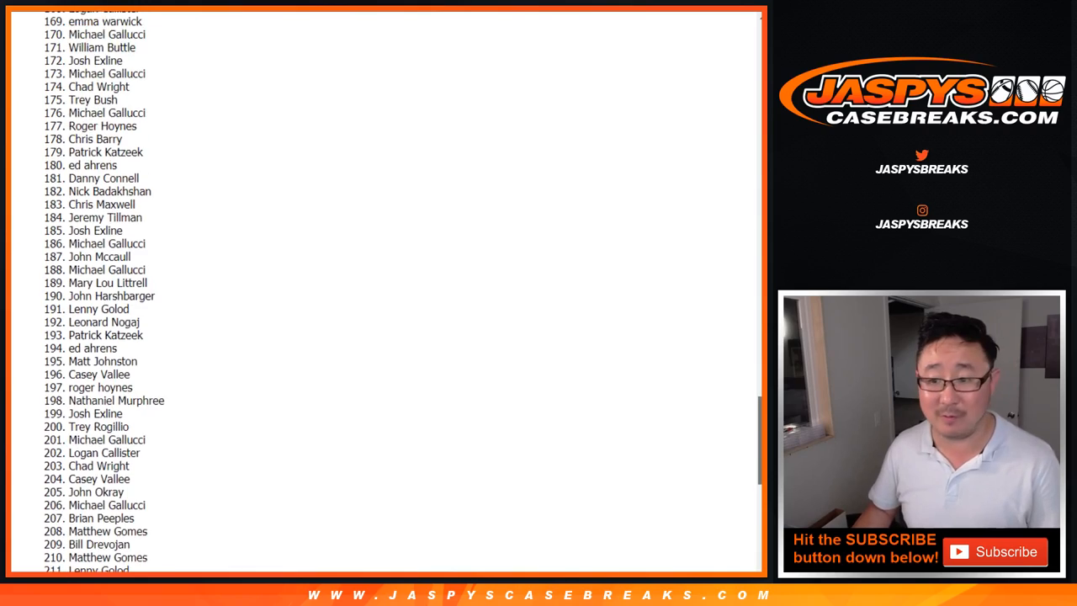
{"action": "scroll", "scroll_direction": "up", "scroll_amount": 3}
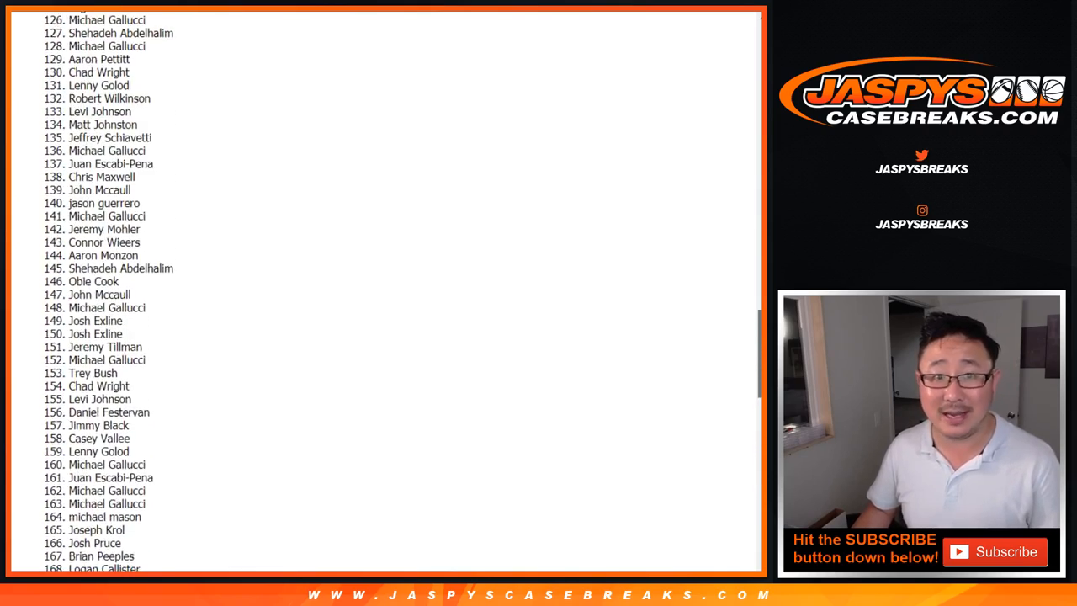
{"action": "scroll", "scroll_direction": "up", "scroll_amount": 3}
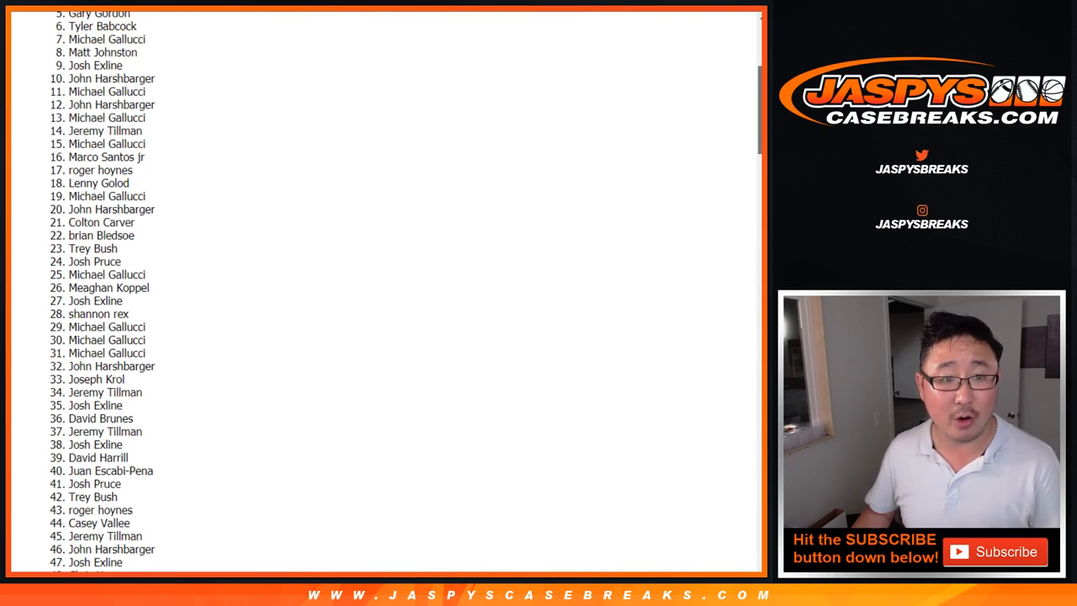
{"action": "scroll", "scroll_direction": "down", "scroll_amount": 3}
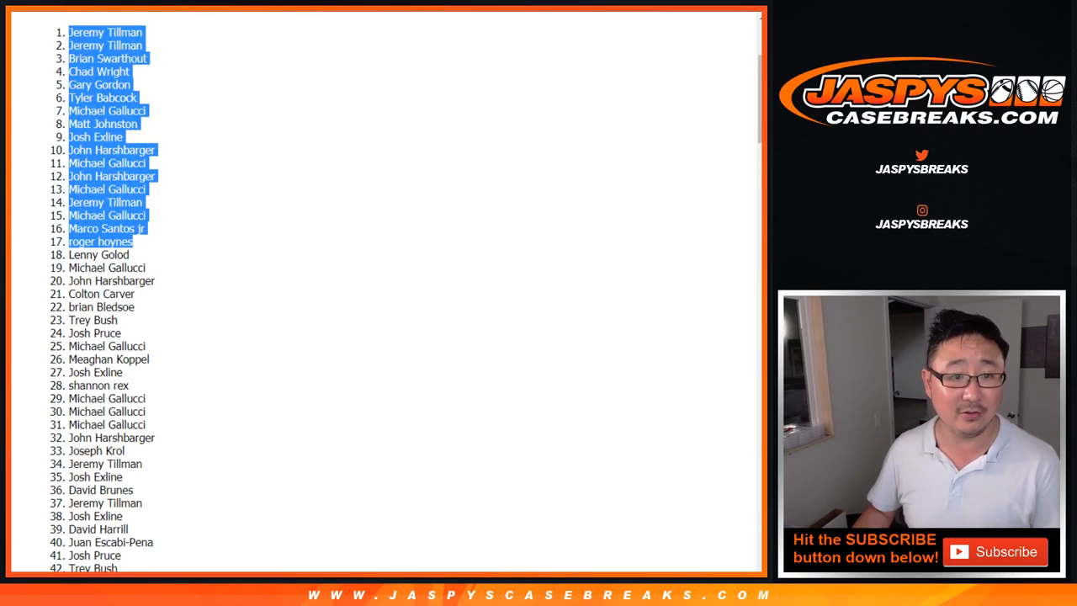
{"action": "scroll", "scroll_direction": "down", "scroll_amount": 3}
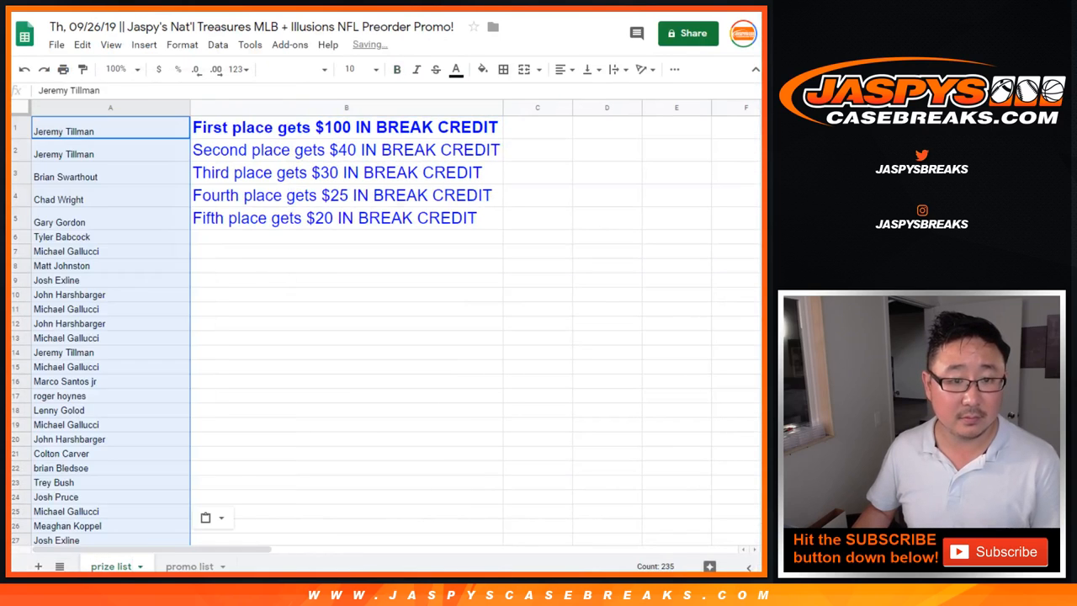
Make the top five winners' names in column A bold and enlarged beside their credit tiers
{"action": "left_click", "coordinate": [374, 69]}
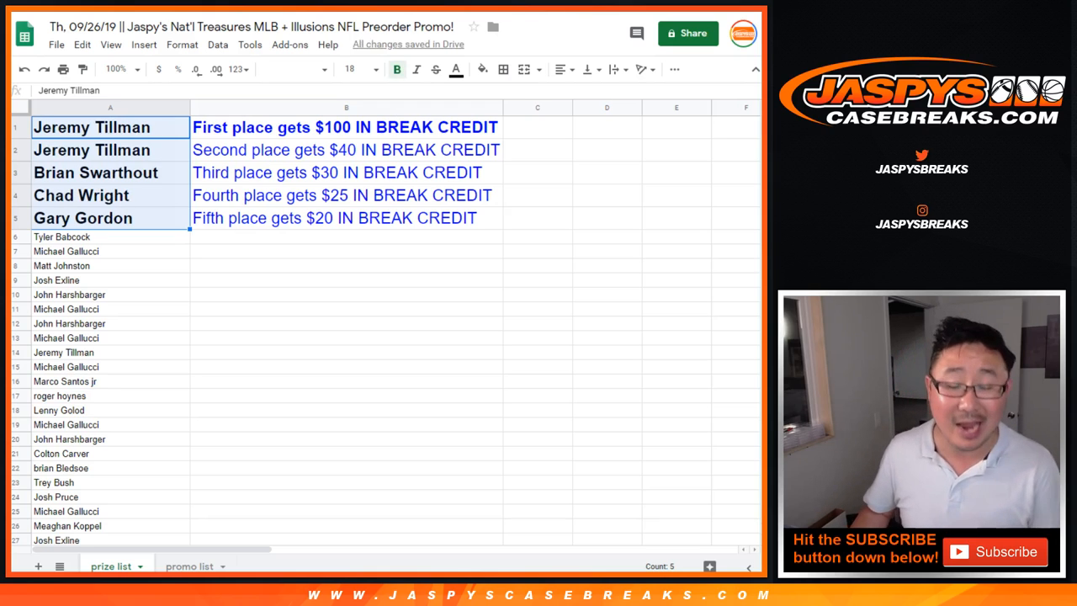
{"action": "left_click", "coordinate": [94, 171]}
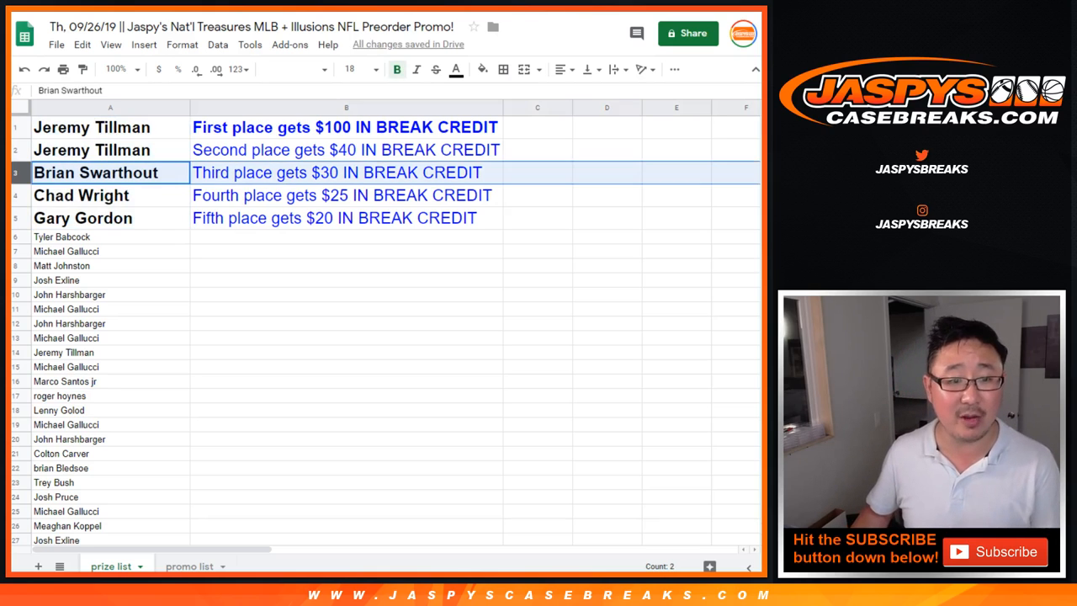
{"action": "left_click", "coordinate": [110, 128]}
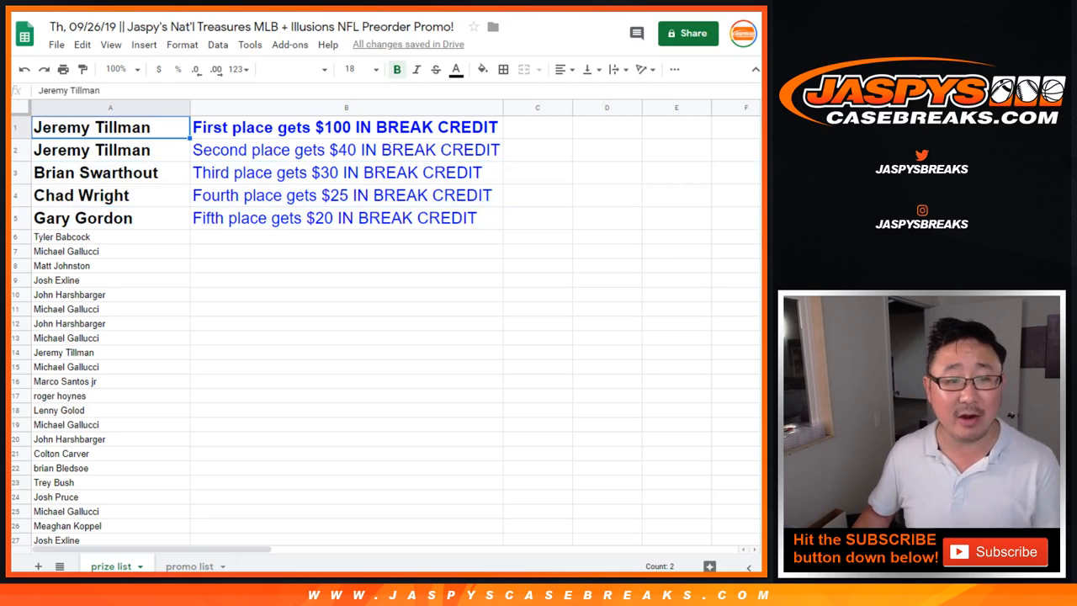